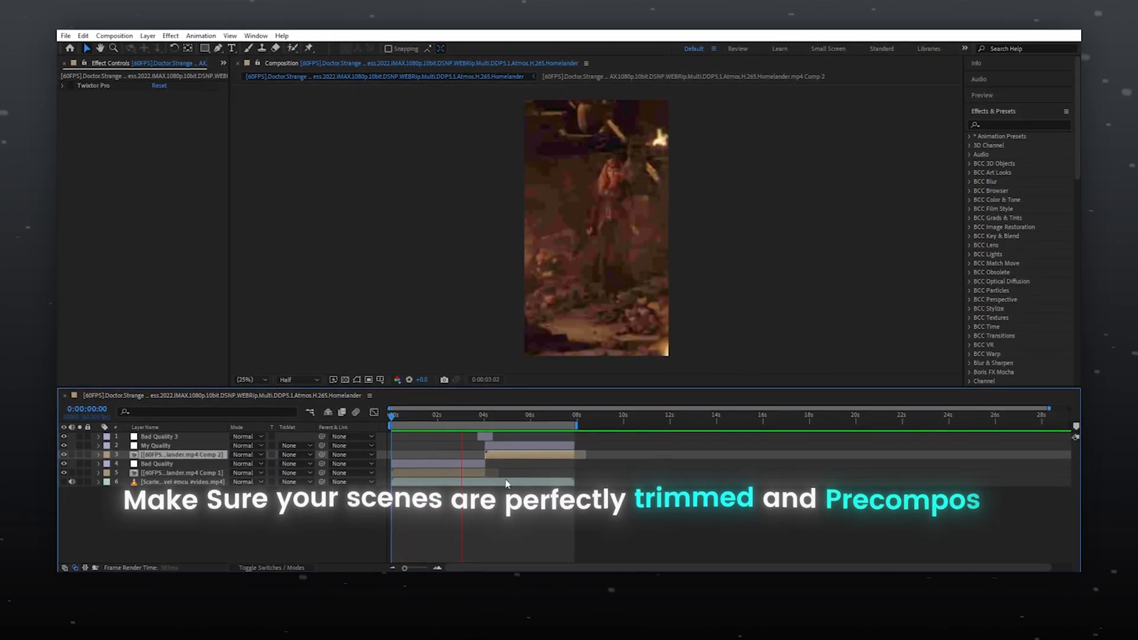
Step: Set Twixtor Pro 2 to Motion Weighted Blend, Inverse w/ Smart Blend warping and Contrast/Edge Enhance image prep
click(519, 414)
text(twix)
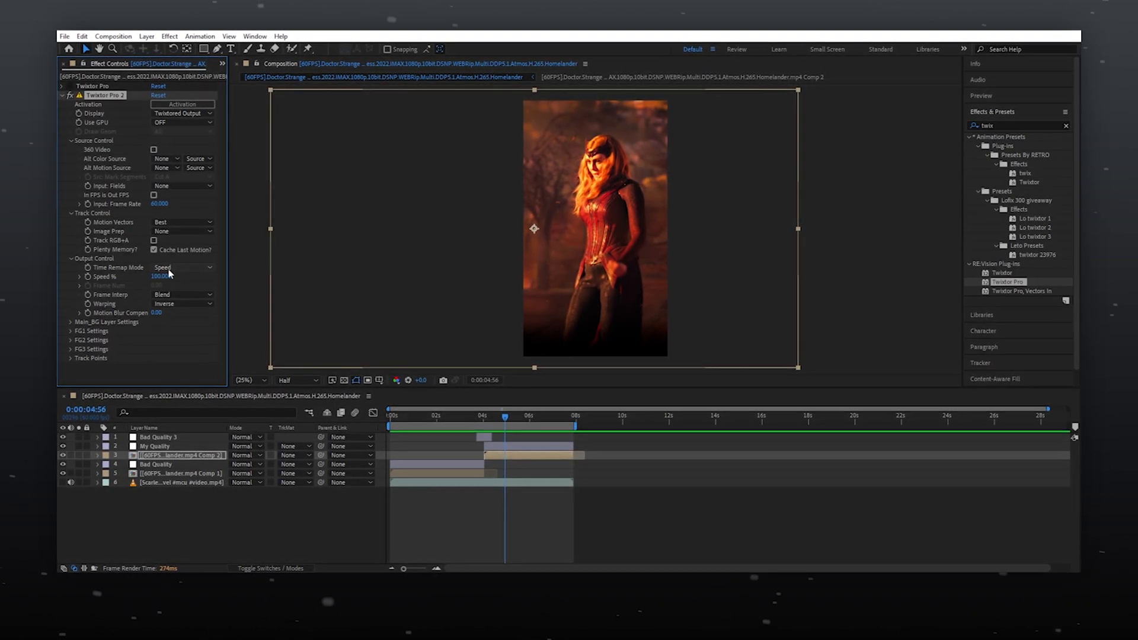
click(180, 293)
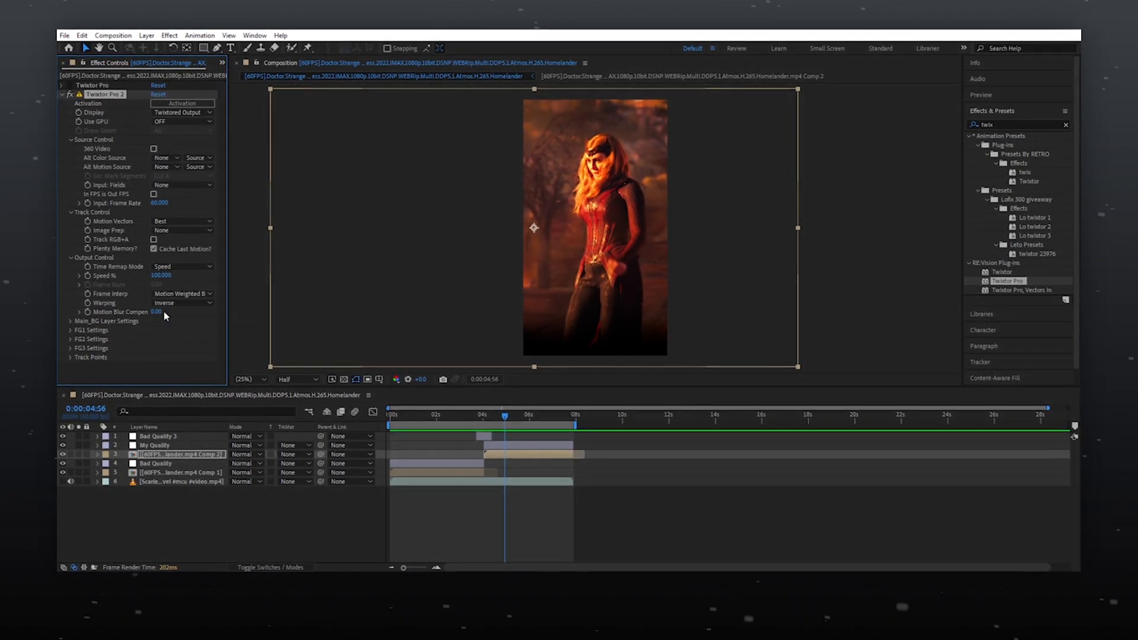
click(182, 302)
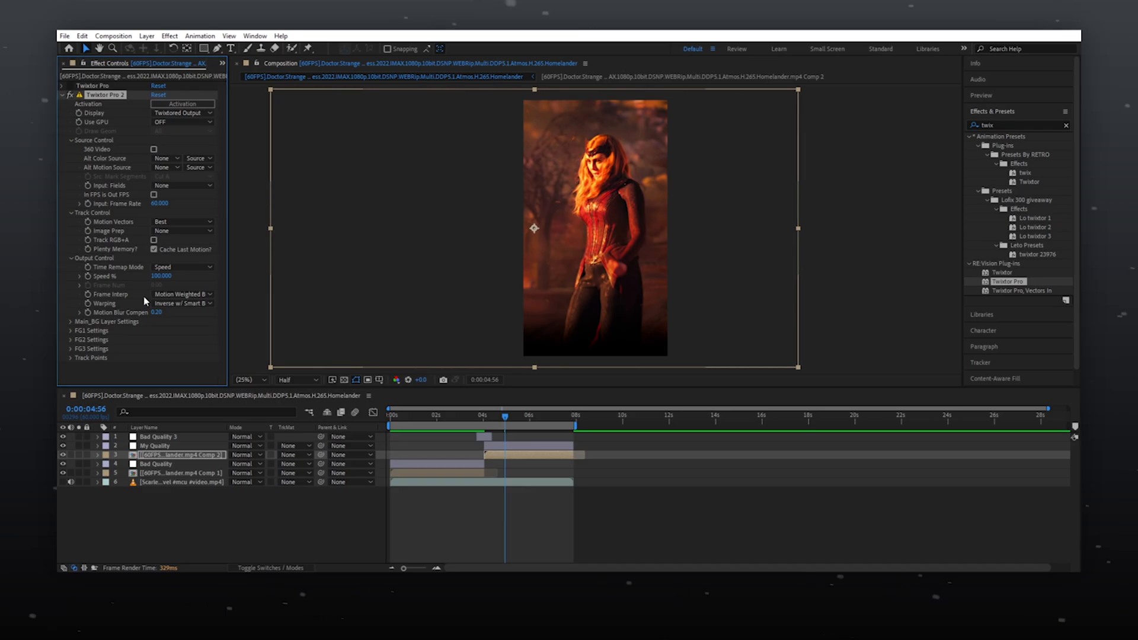
click(182, 230)
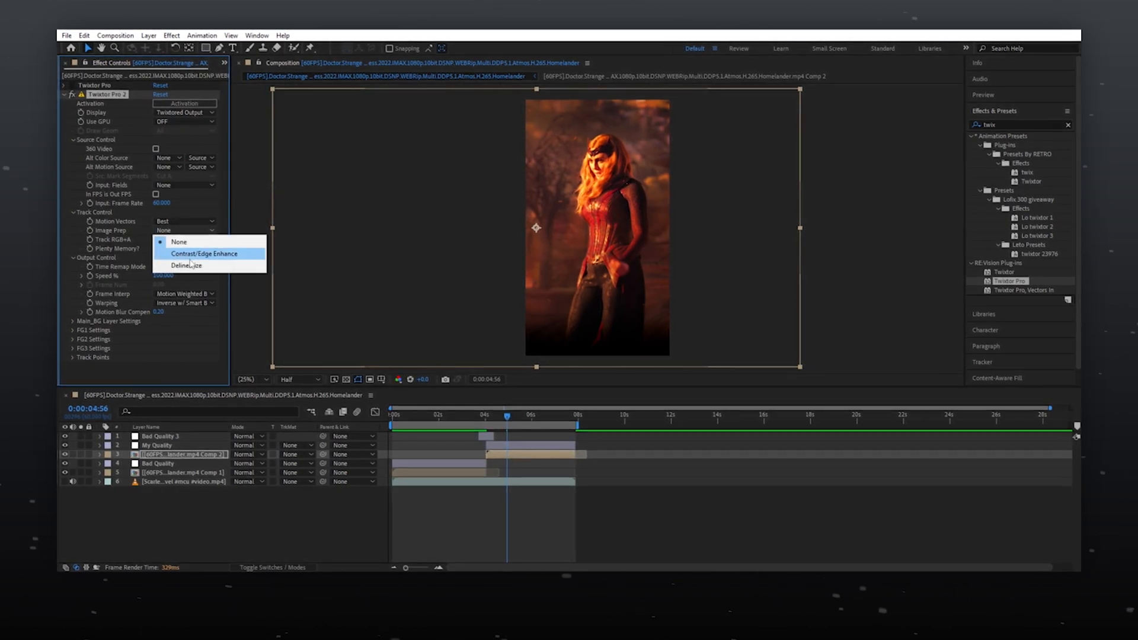
click(205, 253)
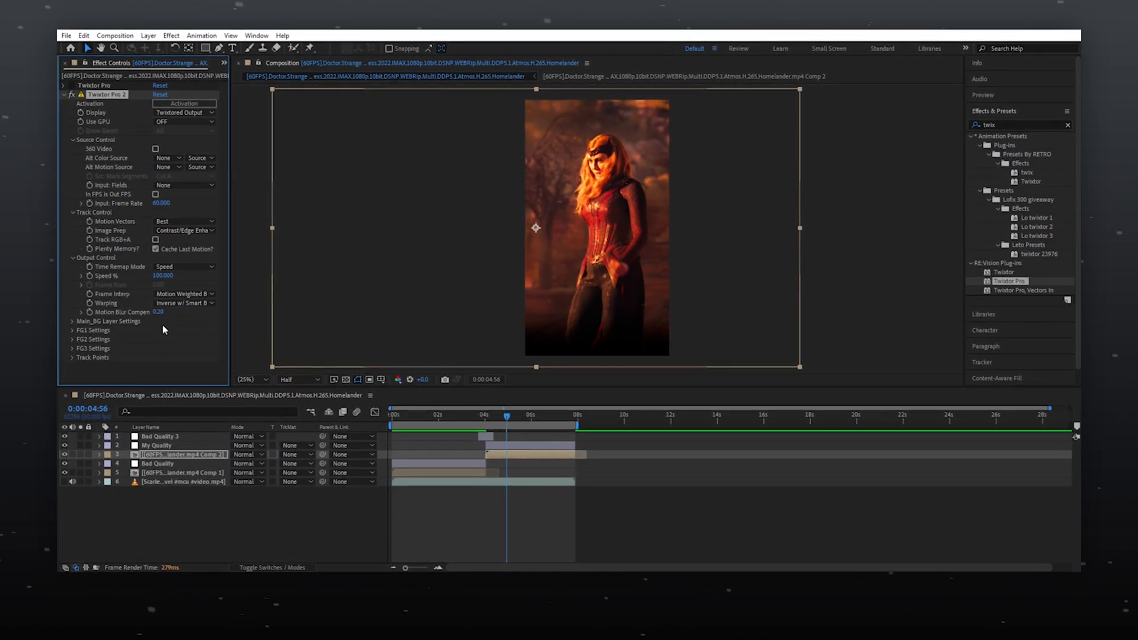
click(482, 415)
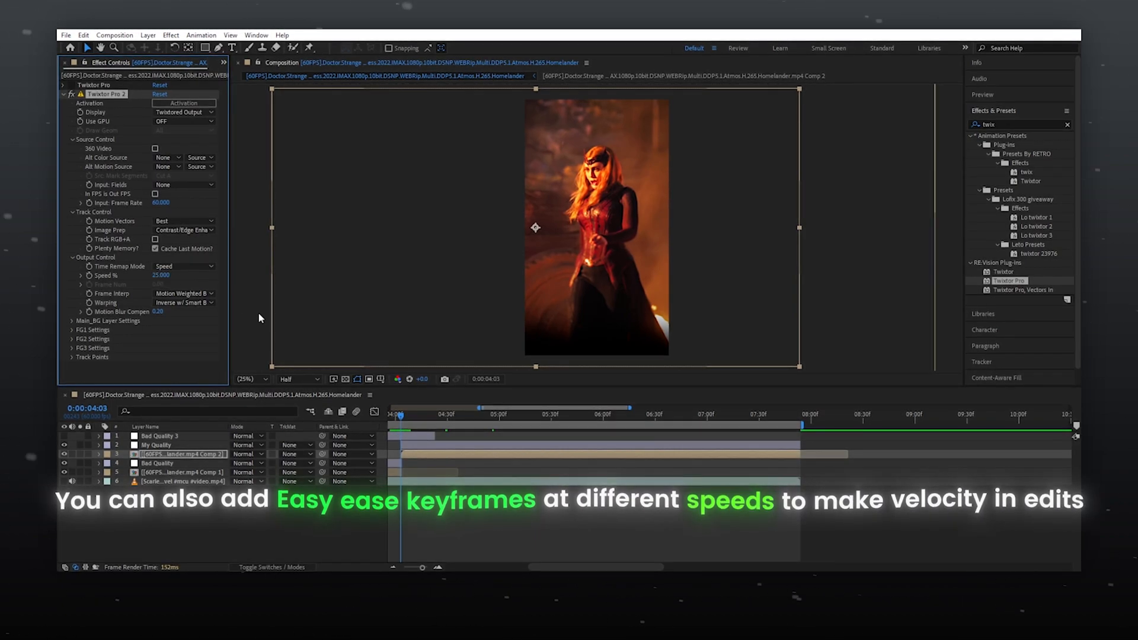
Step: Set Twixtor Pro 2's Output Control Speed % to 25 for slow motion
click(417, 415)
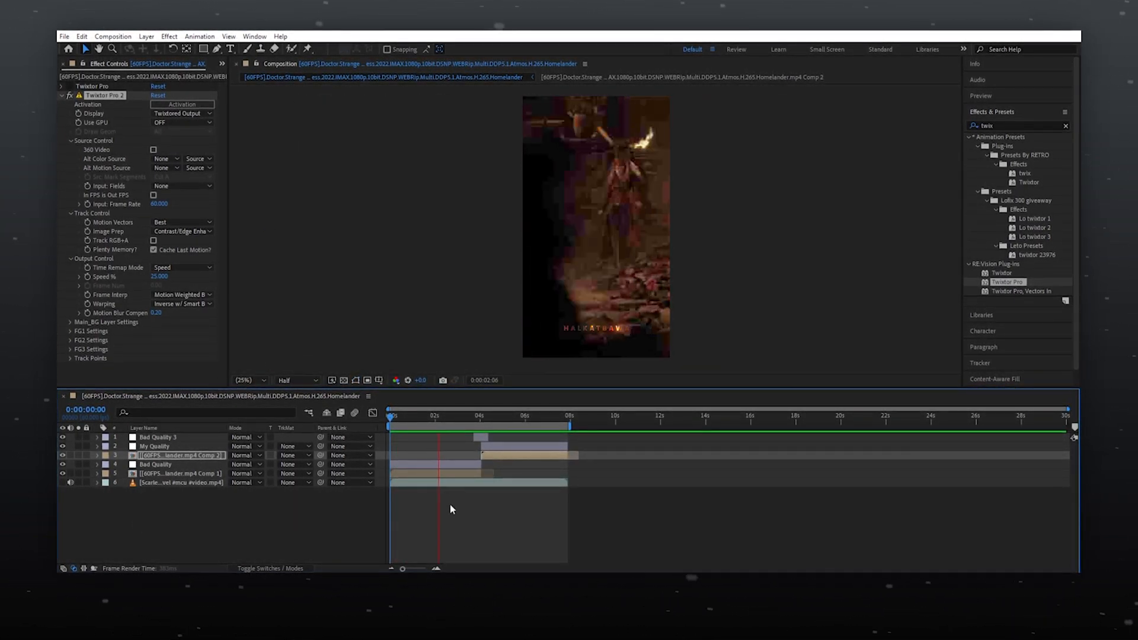
click(485, 415)
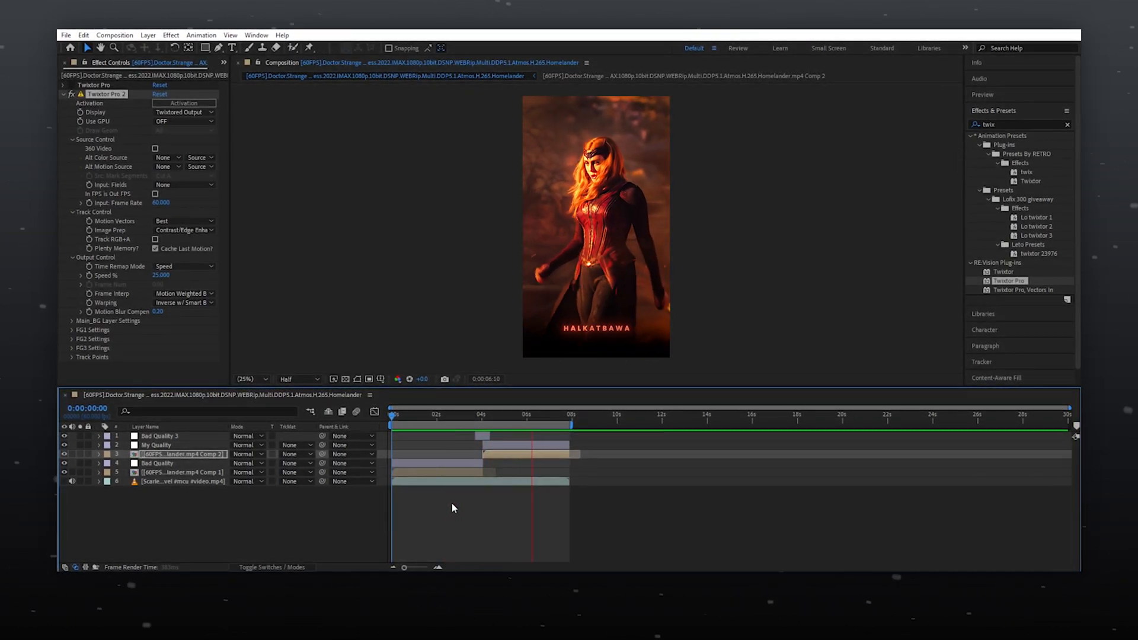
click(564, 414)
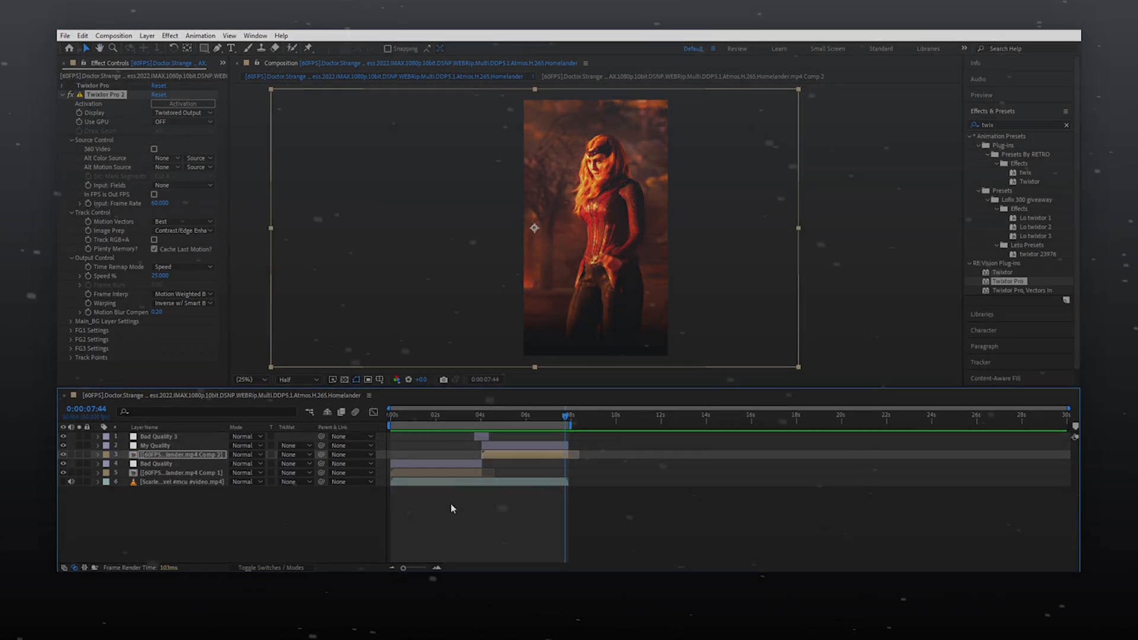